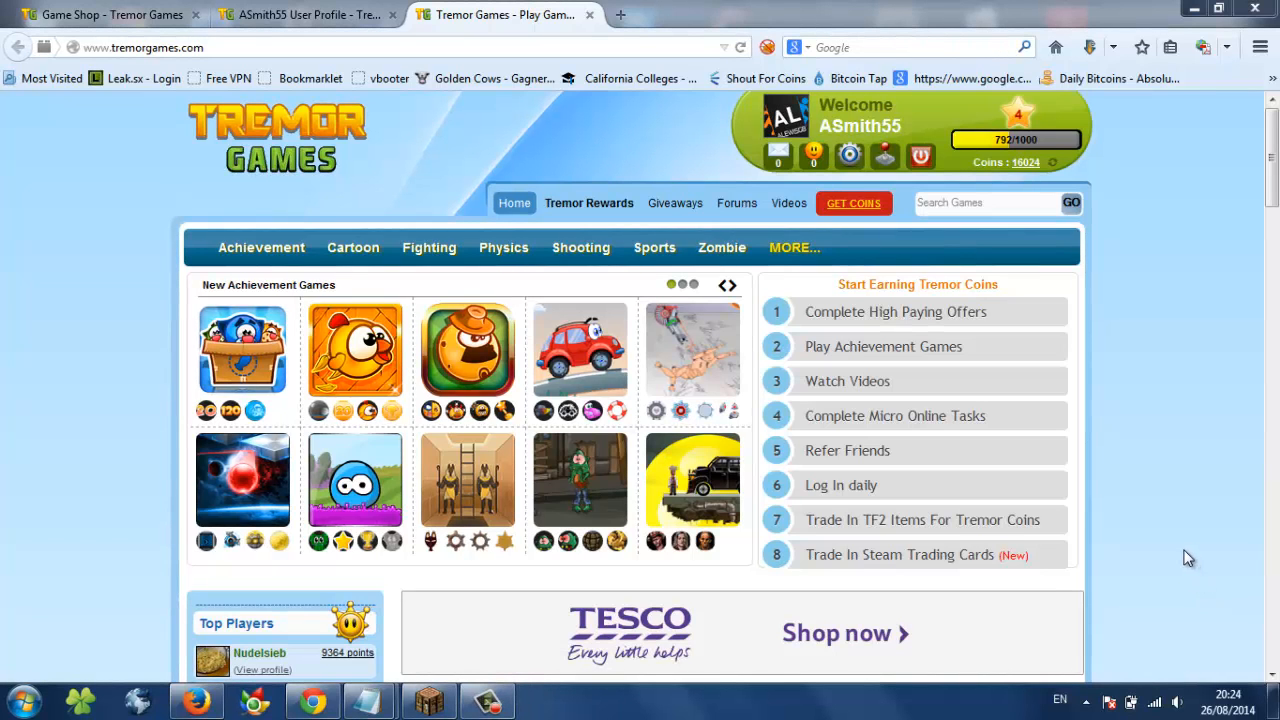
mouse_move(984, 384)
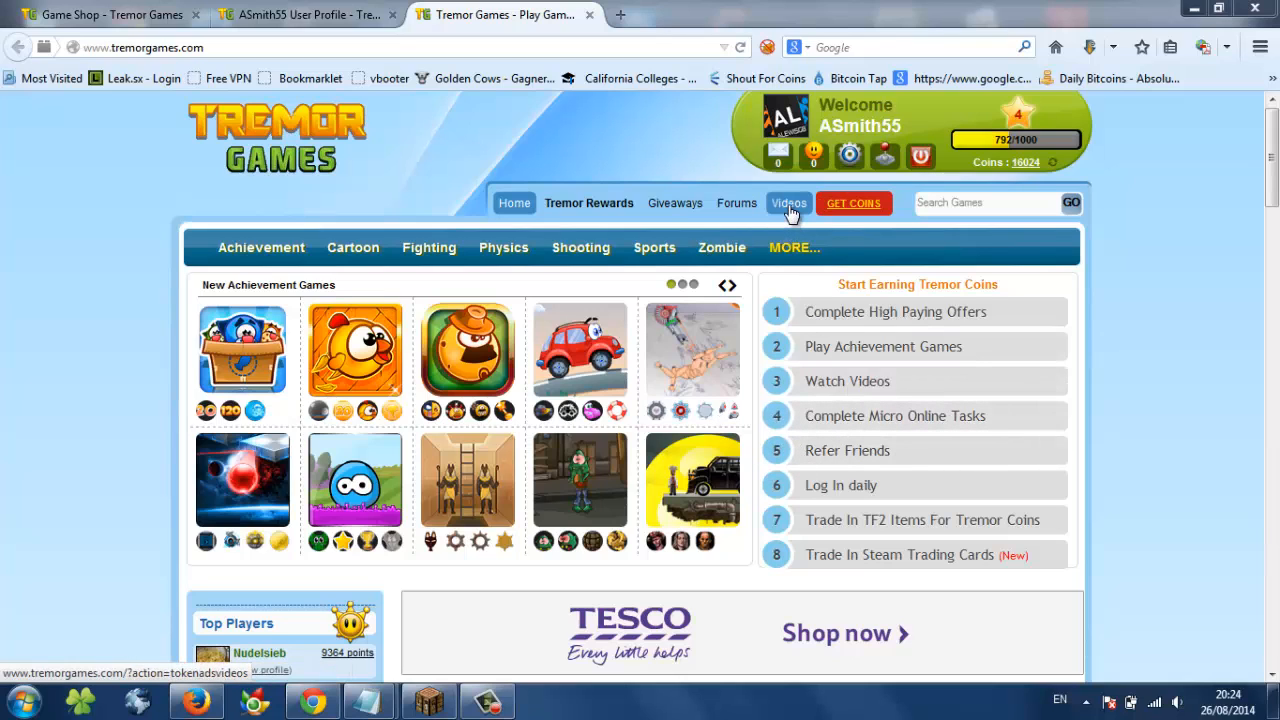
mouse_move(736, 202)
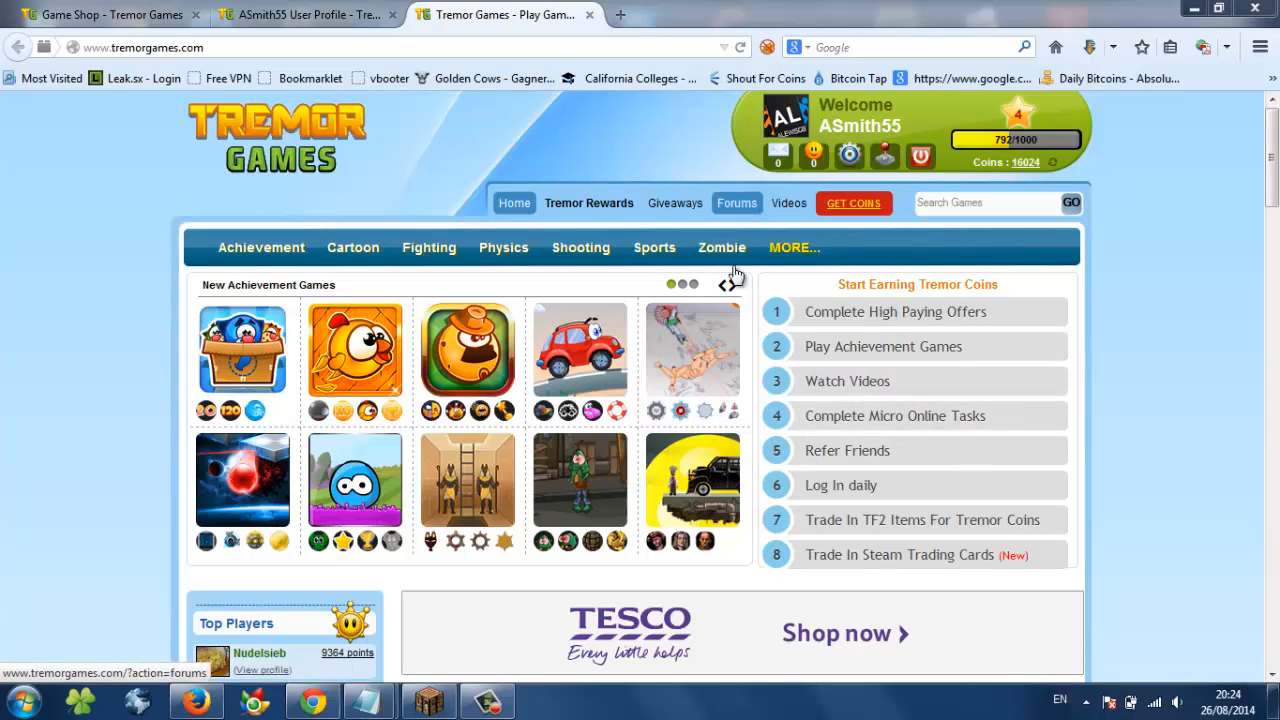
mouse_move(270, 528)
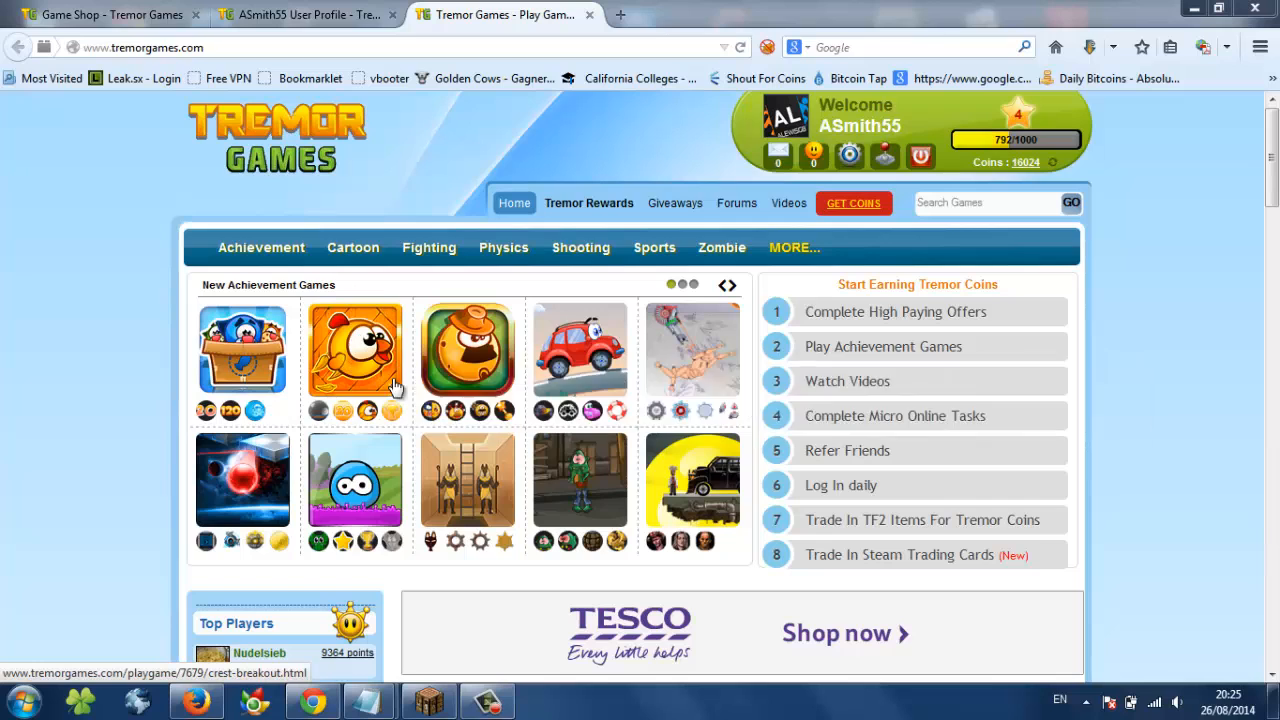
mouse_move(356, 360)
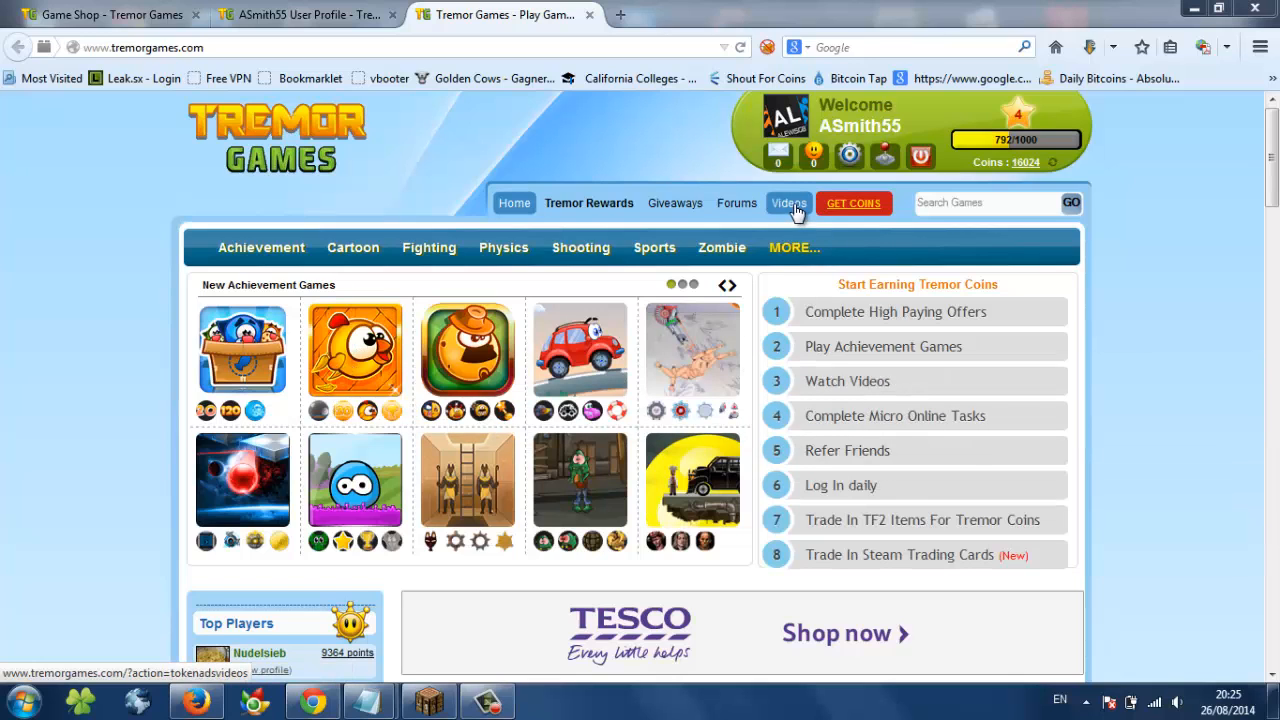
- Go to the Get Coins page listing offer providers for earning Tremor Coins
click(852, 204)
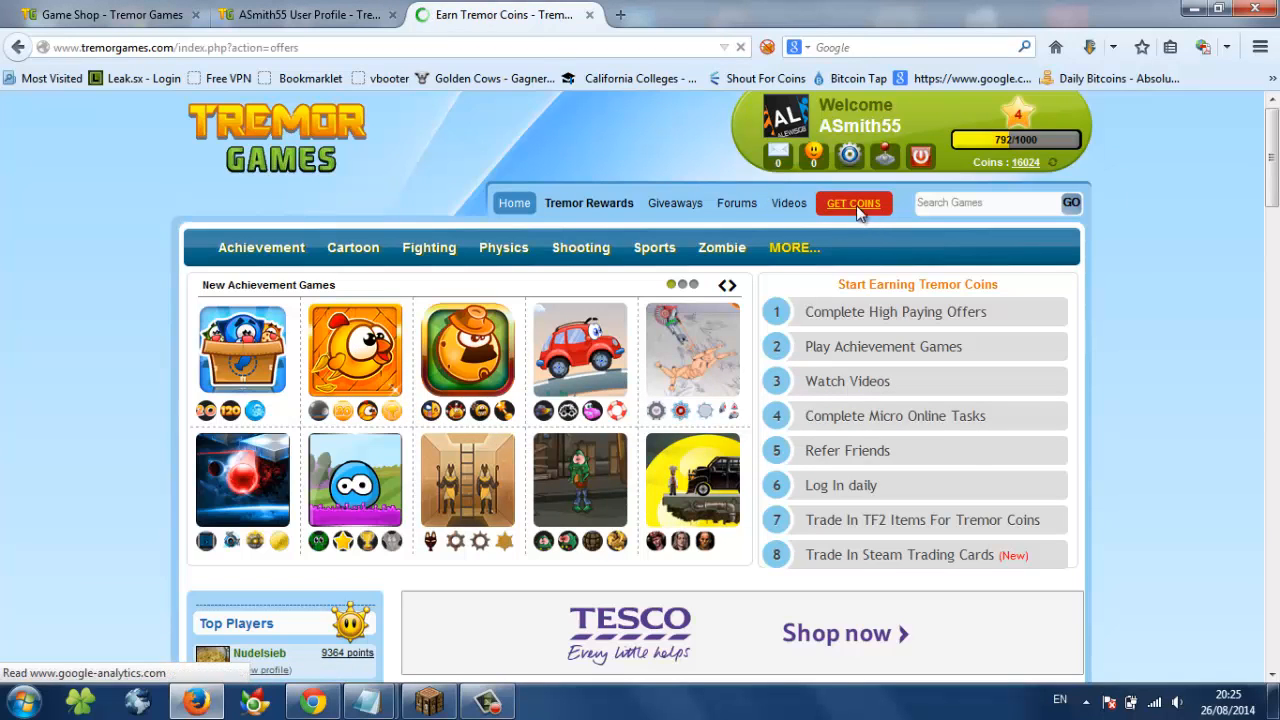
click(852, 204)
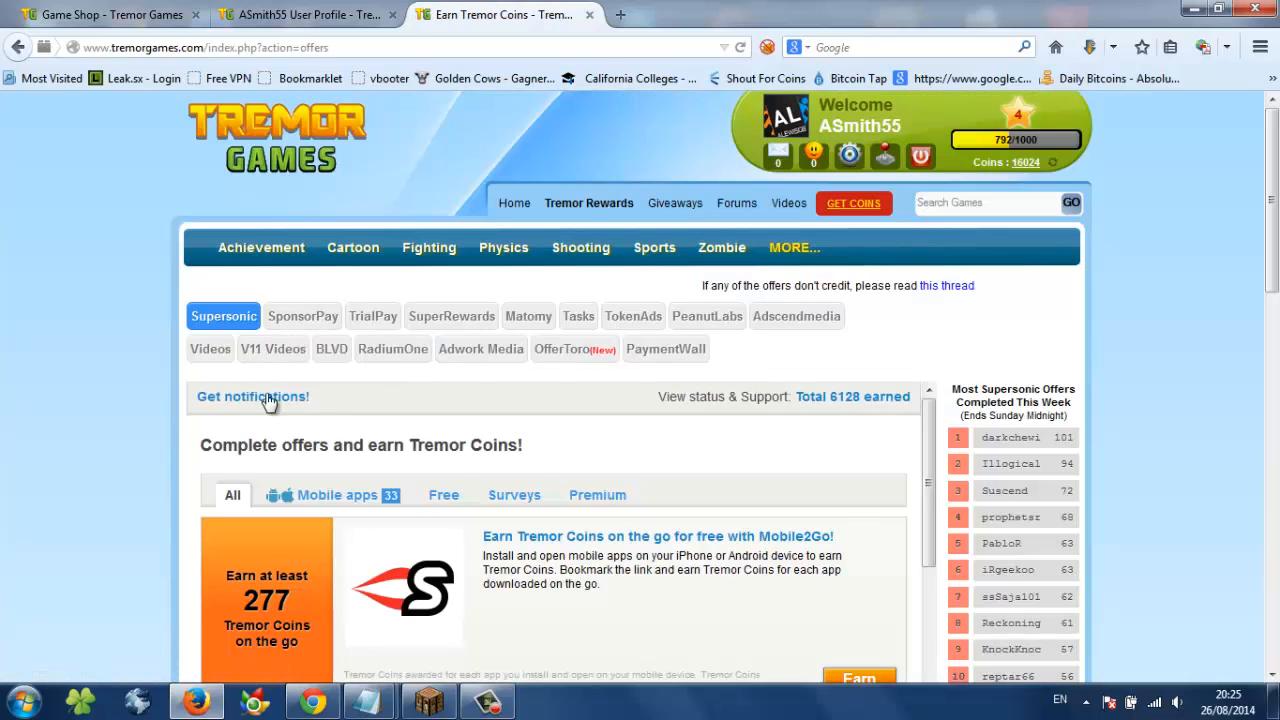
click(252, 396)
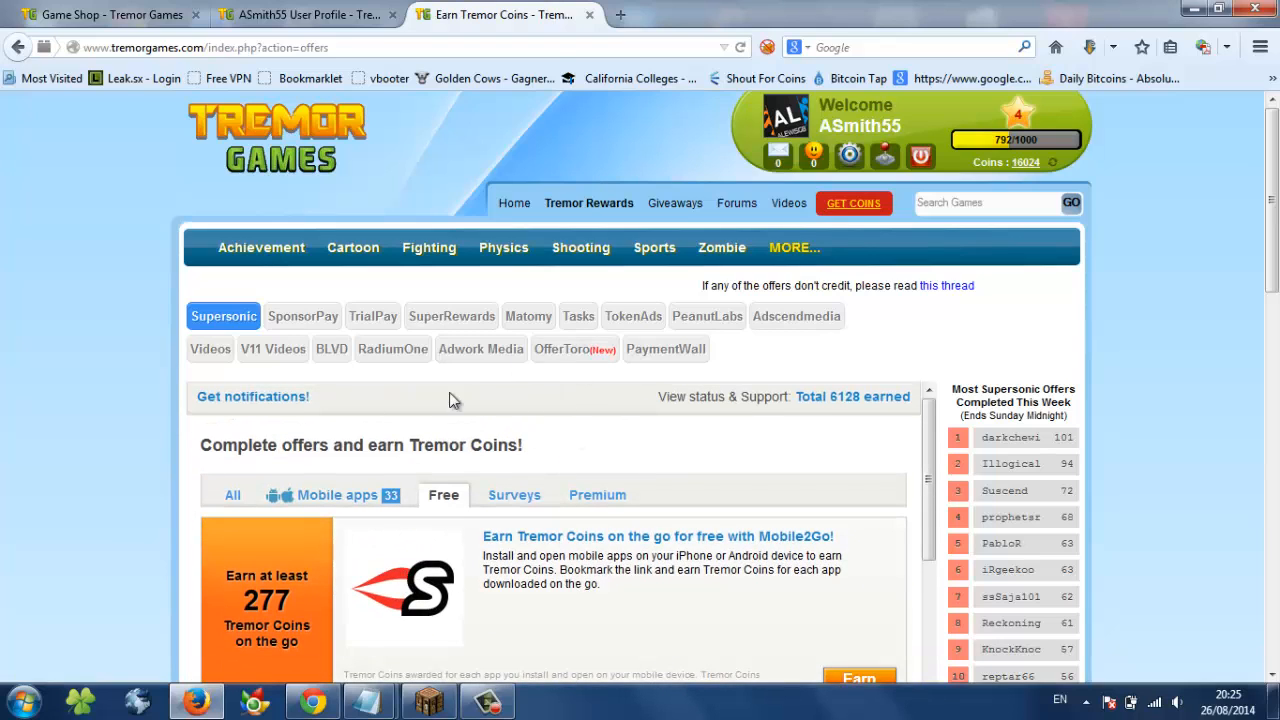
- Show the OfferToro wall's offers category, including search and flight-search offers
click(572, 348)
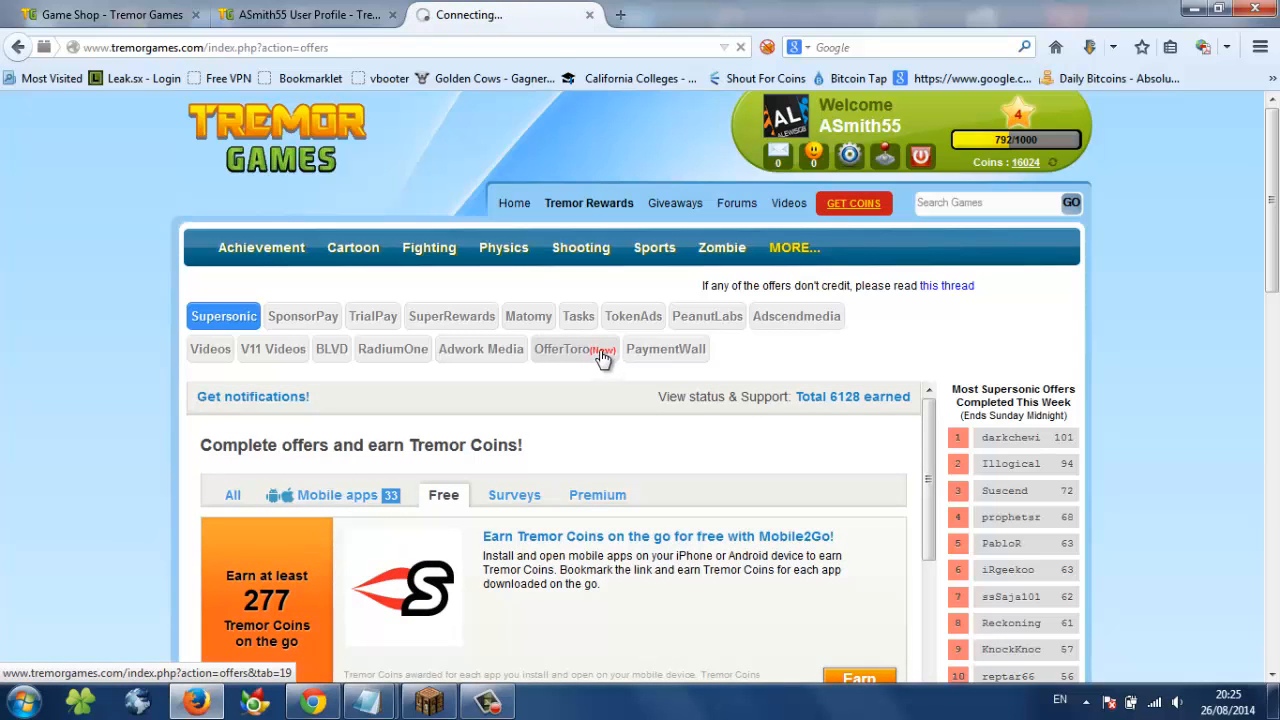
click(564, 348)
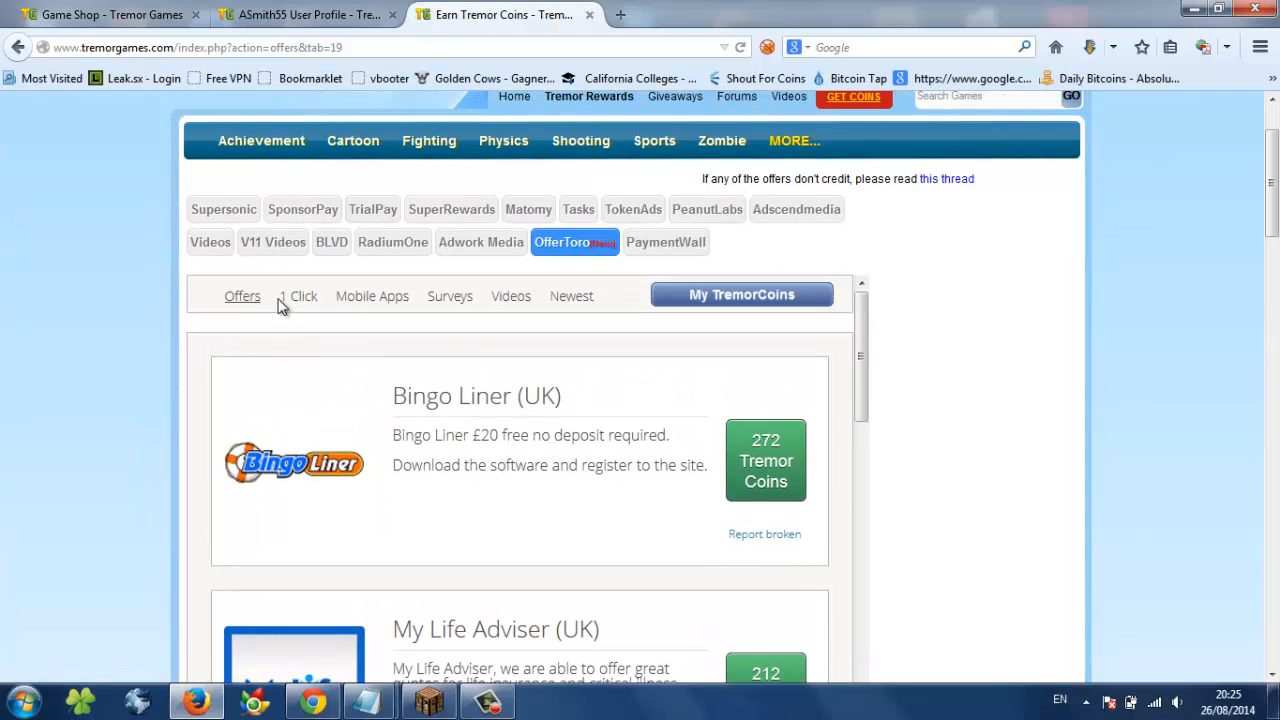
click(298, 296)
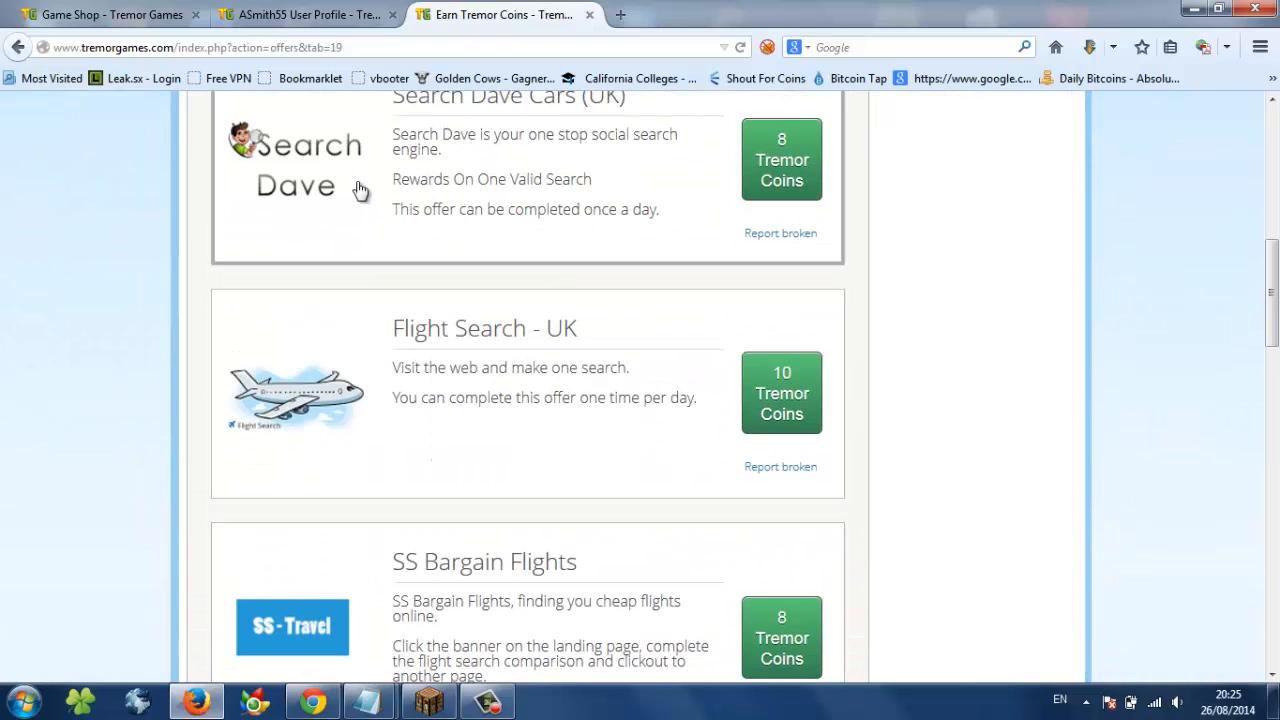
- Review the profile's coin stats, then show the Game Shop result listing Minecraft for 22500 Tremor Coins
click(304, 14)
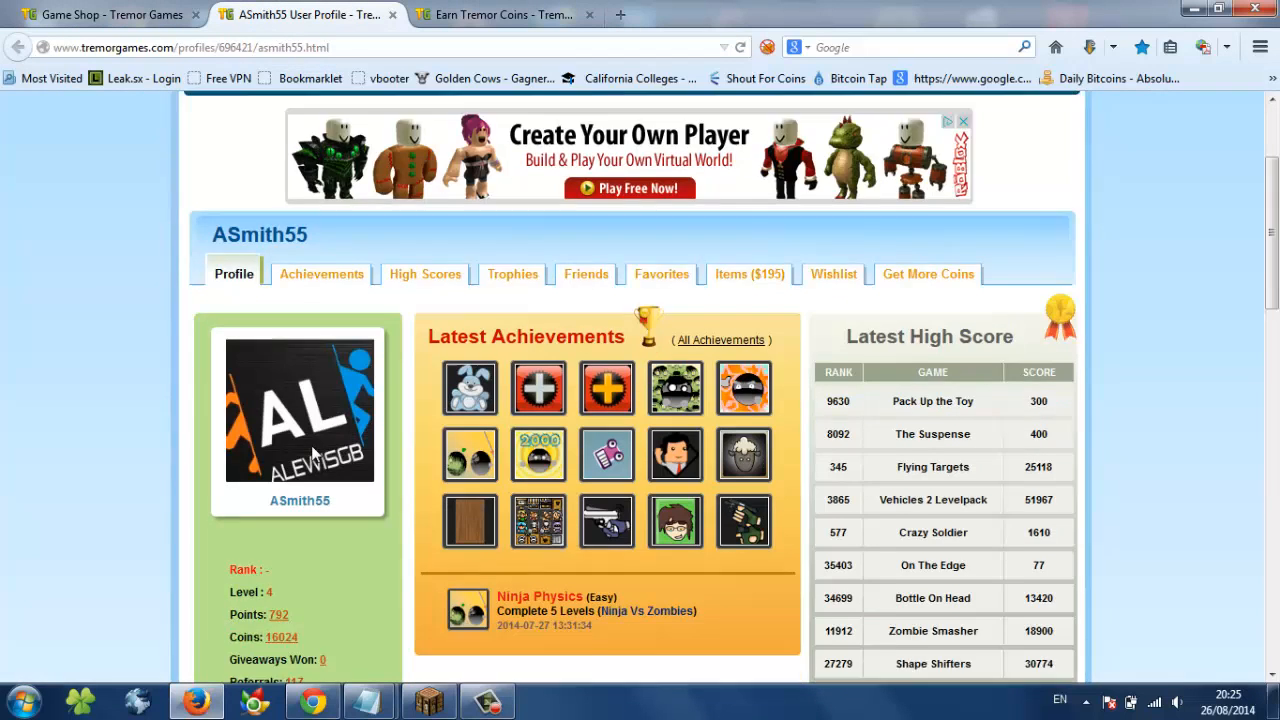
scroll(down, 3)
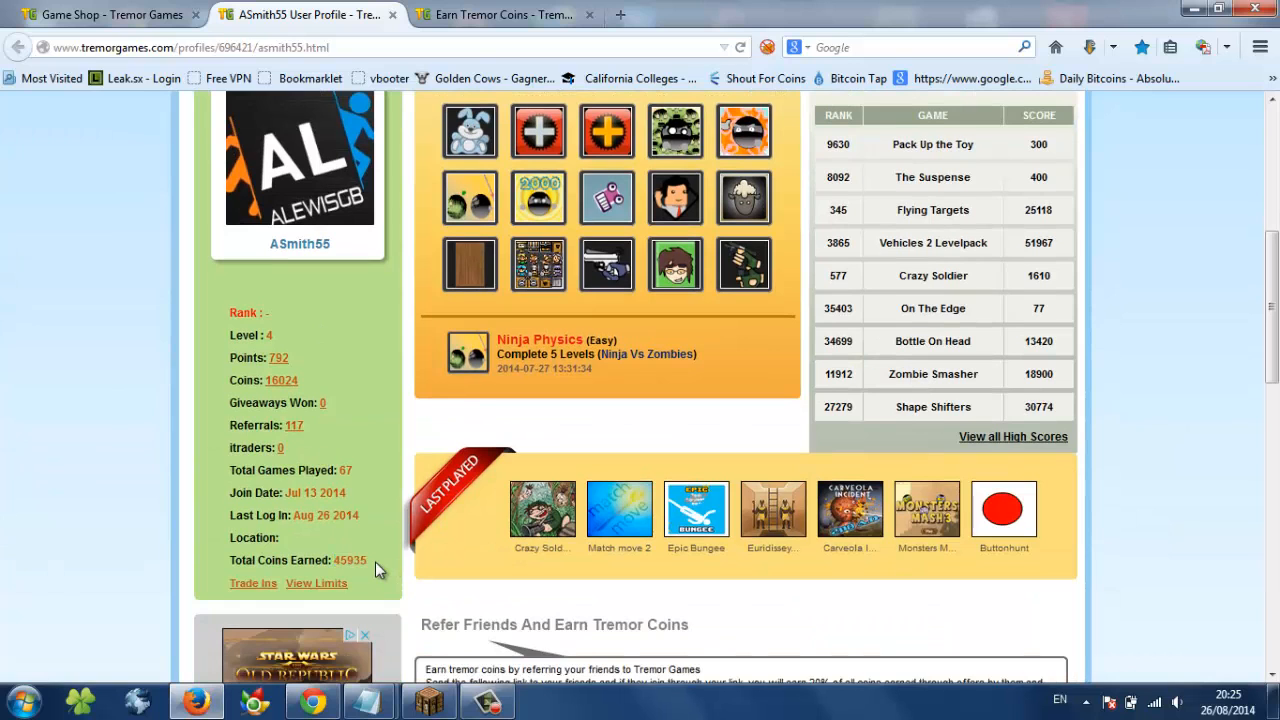
scroll(up, 3)
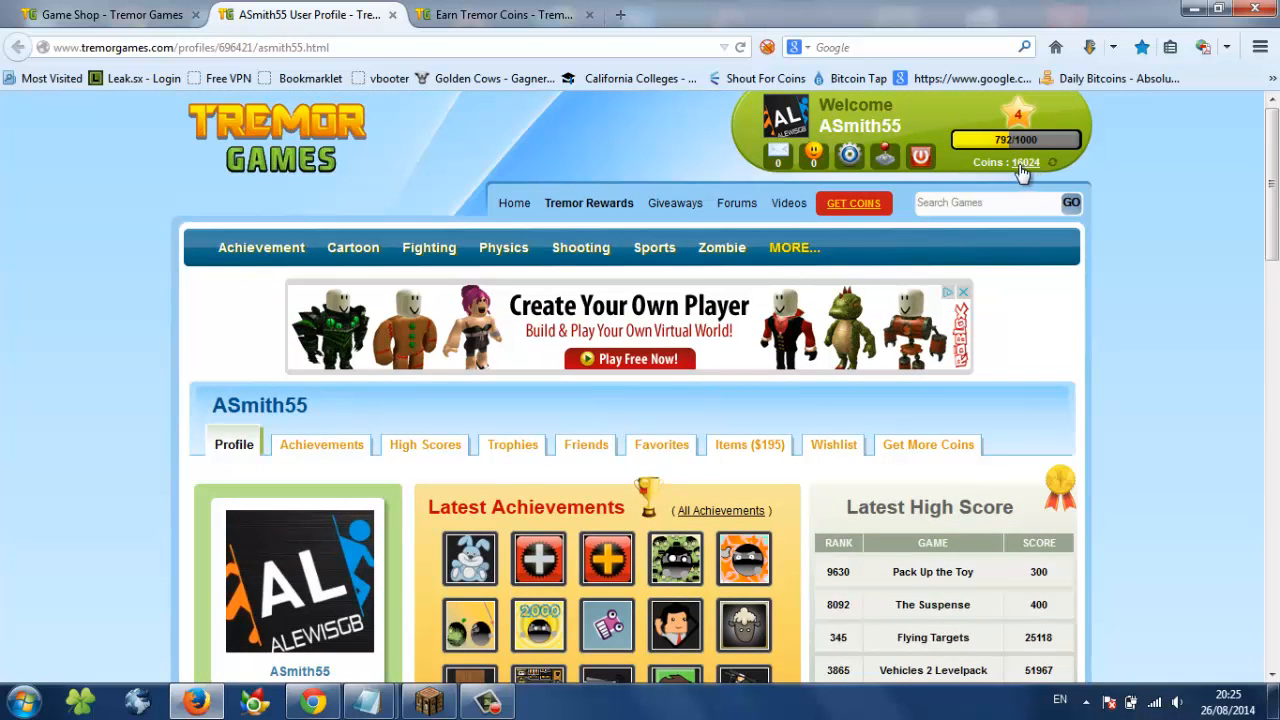
click(100, 14)
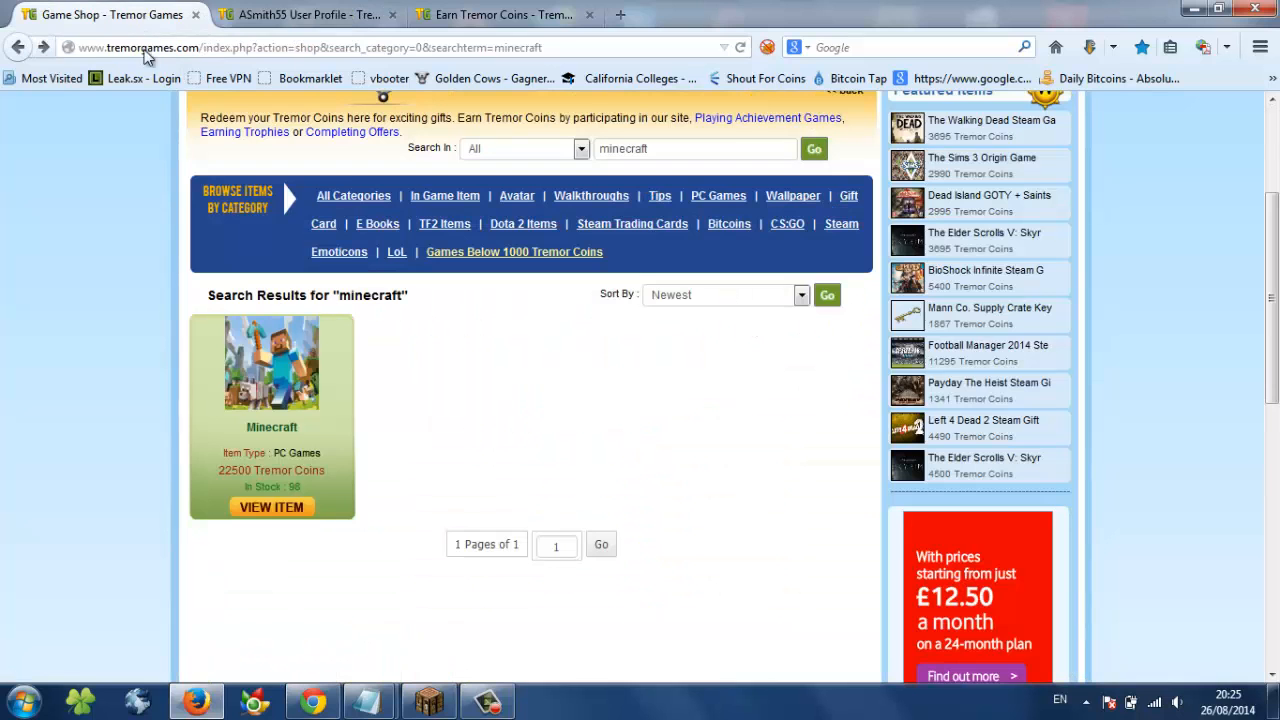
double_click(232, 470)
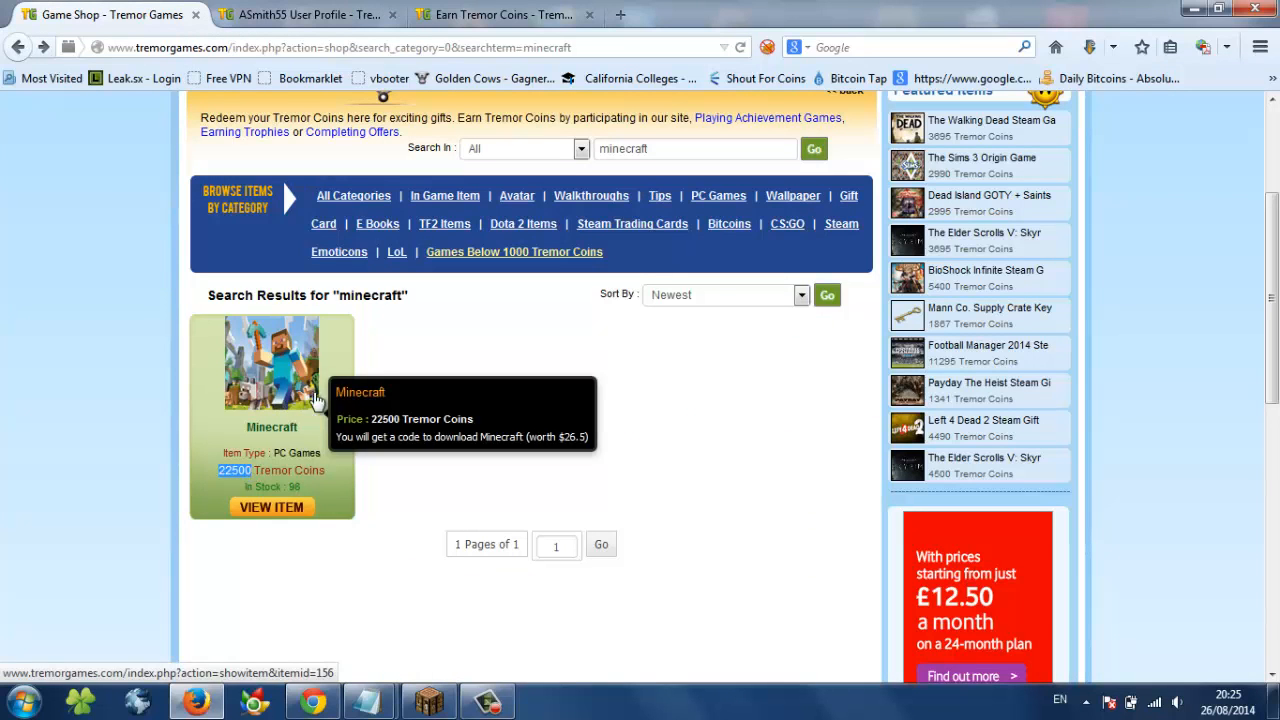
mouse_move(520, 434)
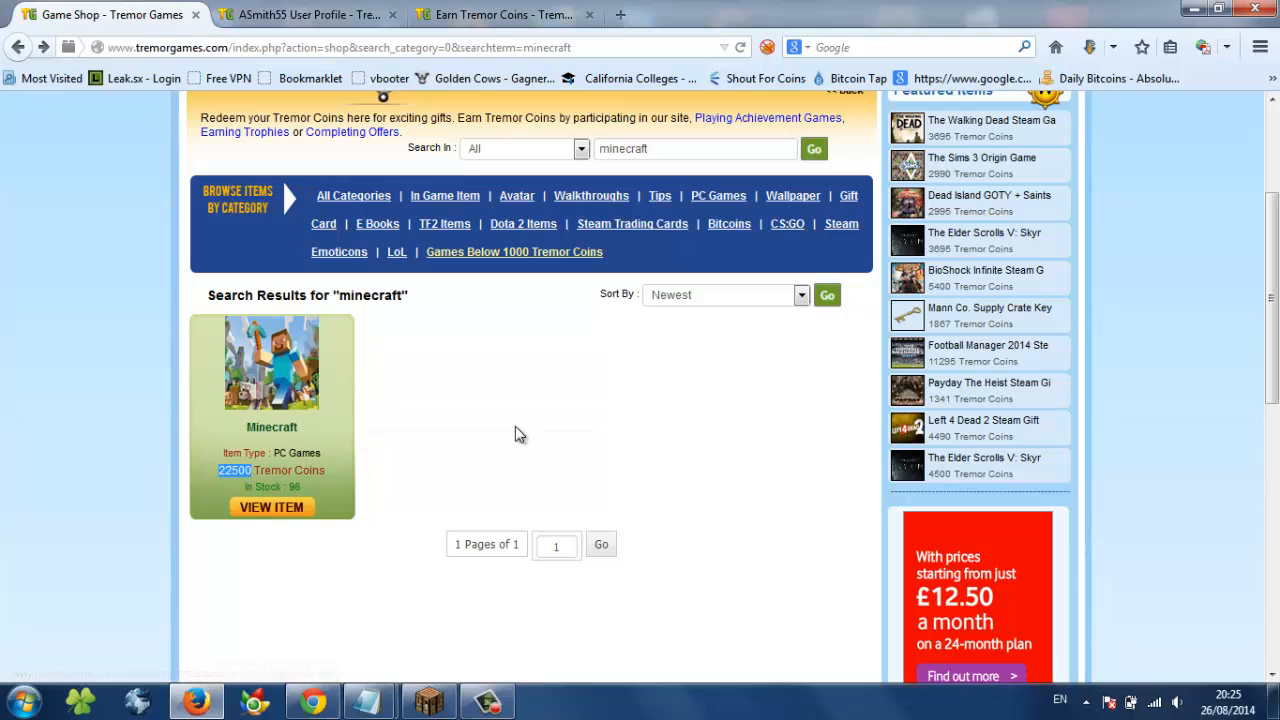